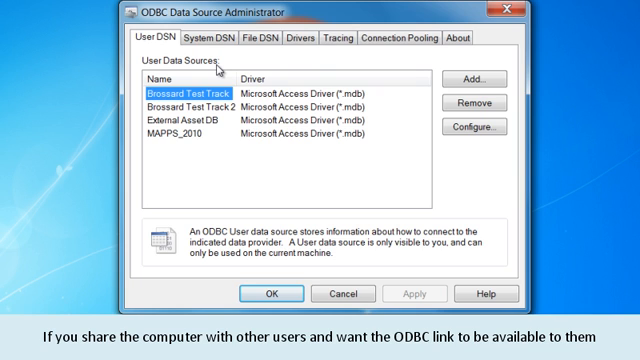
# Add a System DSN using the Microsoft Access Driver, named MAPPS_2010.
pyautogui.click(212, 36)
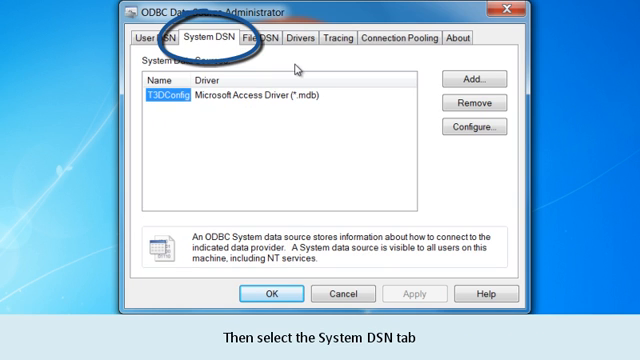
pyautogui.moveTo(308, 74)
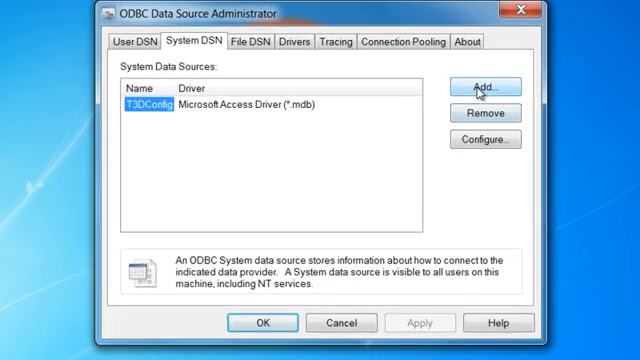
pyautogui.click(484, 84)
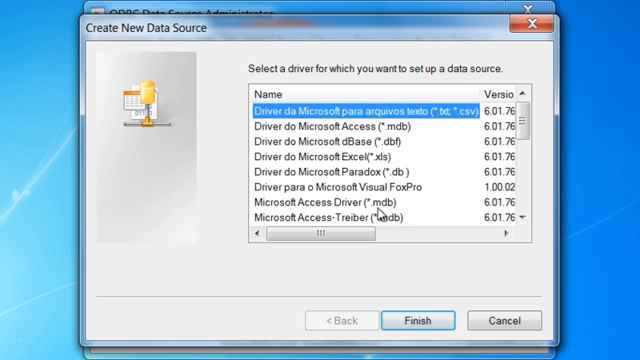
pyautogui.click(418, 320)
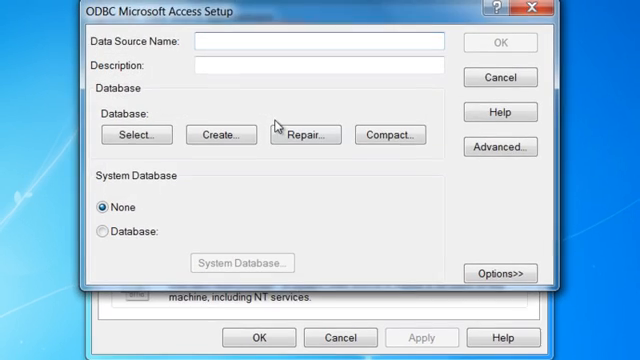
pyautogui.write('MAPPS_201')
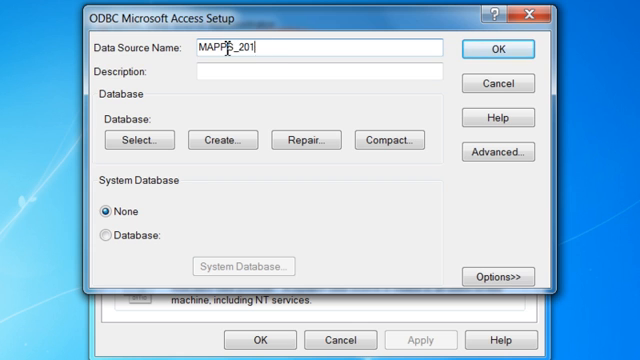
# Link the data source to MAPPS_2010.mdb in c:\training\mapps_2010\db.
pyautogui.click(144, 140)
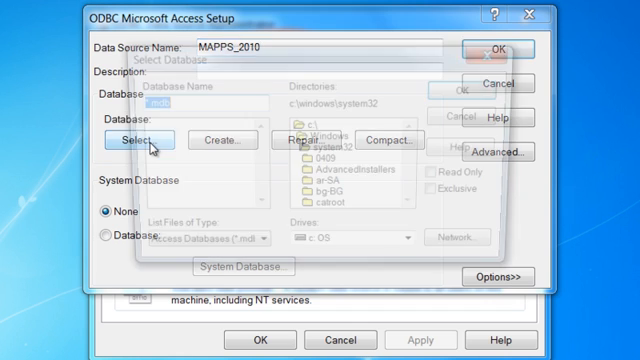
pyautogui.click(130, 138)
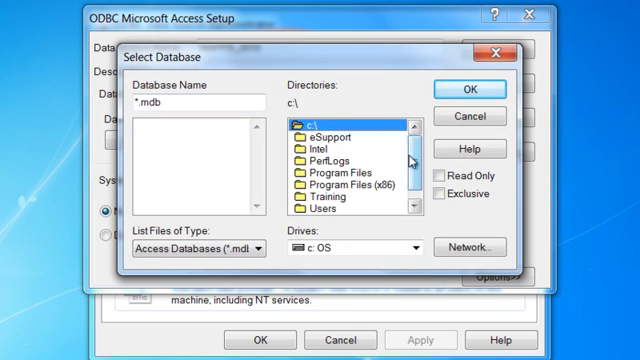
pyautogui.doubleClick(340, 152)
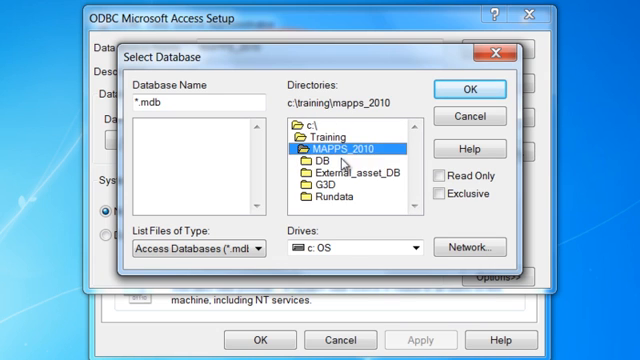
pyautogui.doubleClick(320, 162)
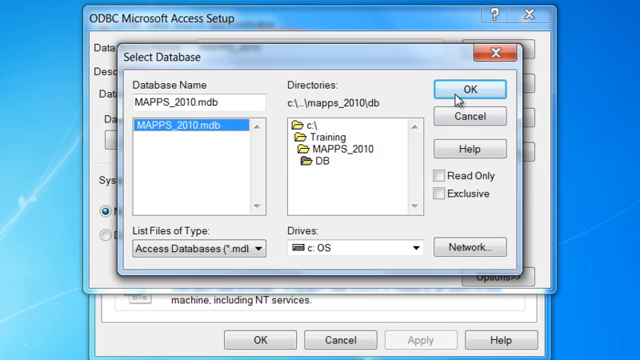
pyautogui.click(466, 88)
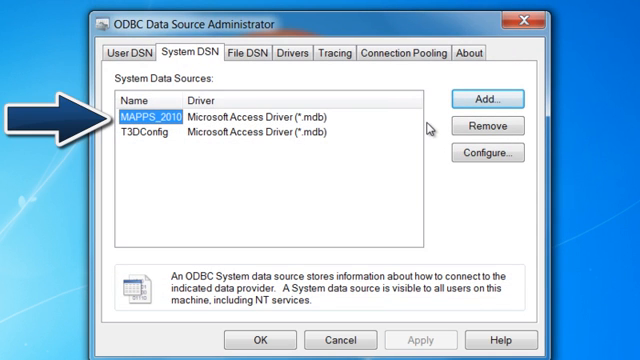
pyautogui.moveTo(424, 130)
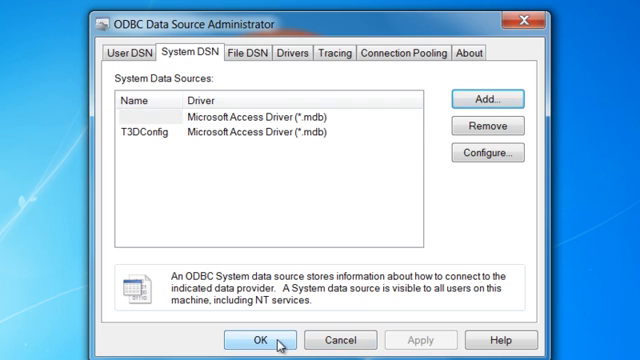
# Save the data source and connect the project to the MAPPS_2010 ODBC database.
pyautogui.click(266, 340)
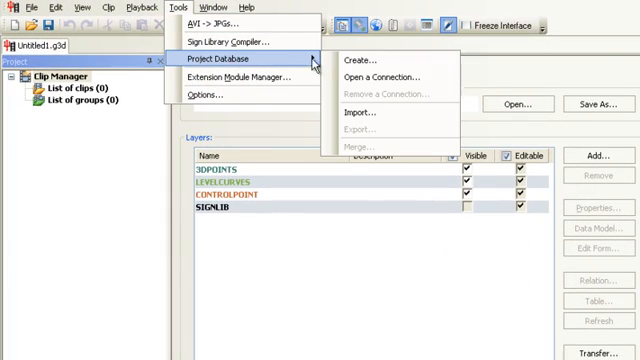
pyautogui.click(378, 76)
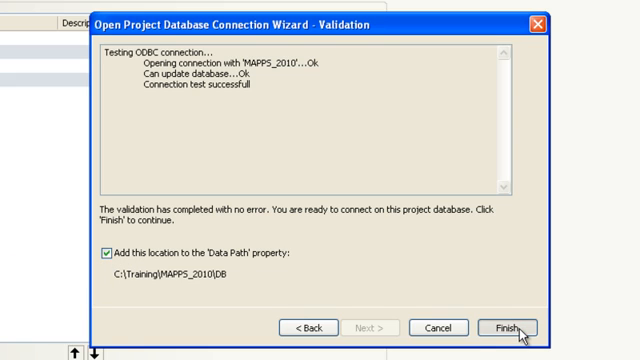
pyautogui.click(510, 326)
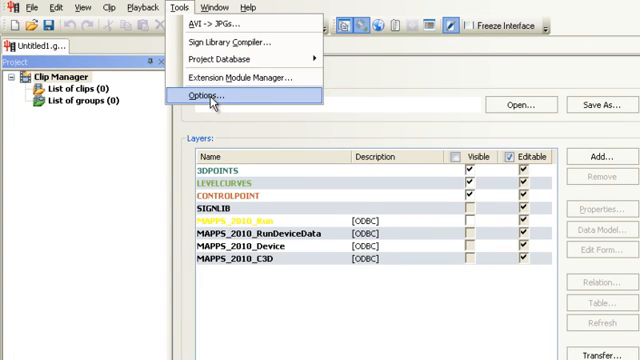
# Add C:\Training\MAPPS_2010\Rundata to the Data Path in Options.
pyautogui.click(208, 94)
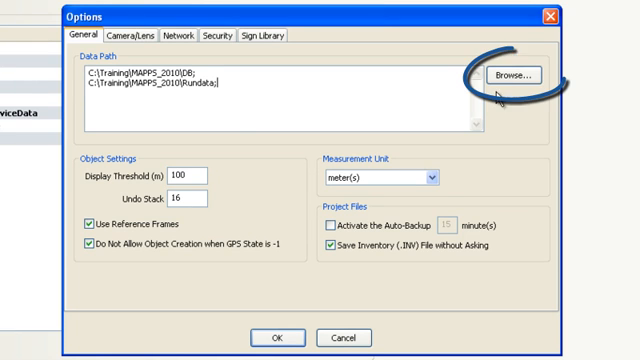
pyautogui.click(524, 76)
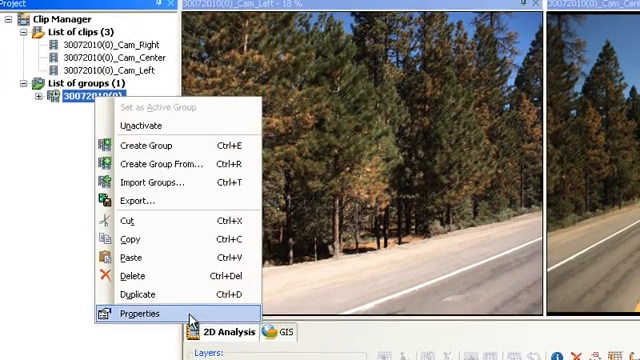
# Rename the clip group to 'Group 1' via its Properties.
pyautogui.click(140, 314)
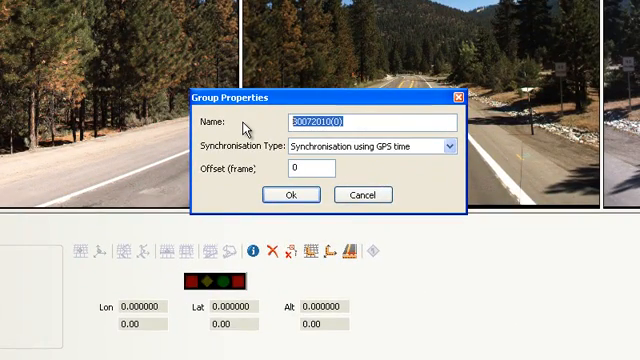
pyautogui.write('Group 1')
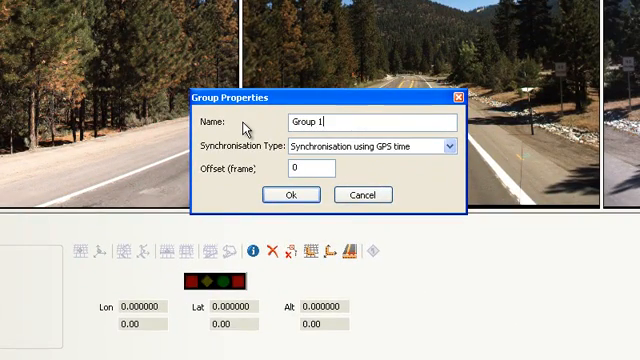
pyautogui.click(448, 148)
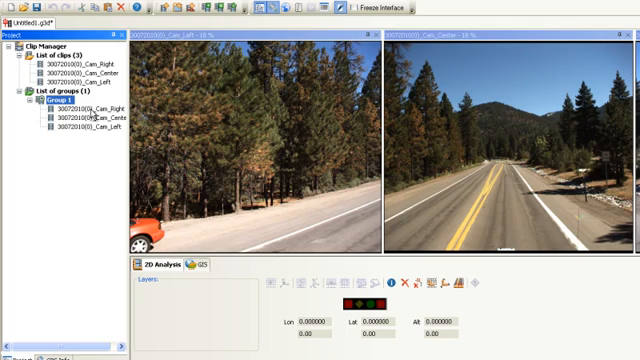
# Activate Group 1 so its left, center and right camera views open together.
pyautogui.click(290, 32)
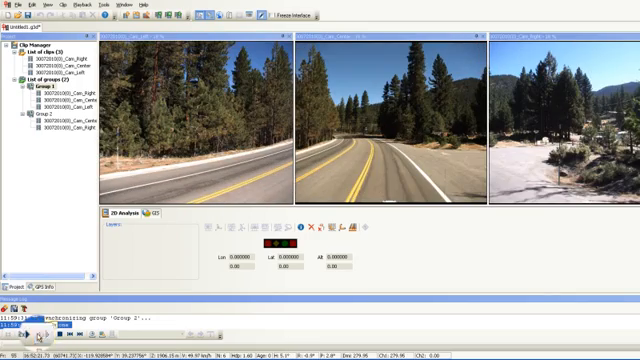
# Show the GIS view with the GPS route track beside the camera views.
pyautogui.click(38, 332)
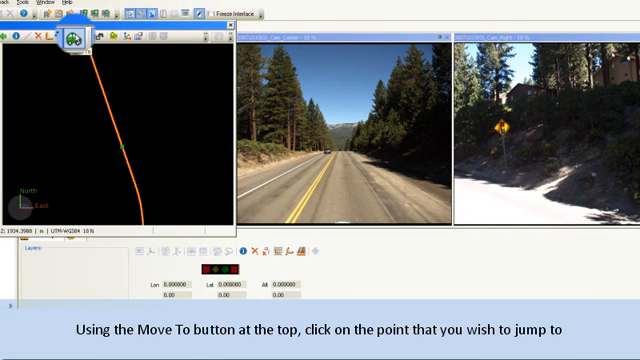
# Use Move To to jump the synchronized clips to a point on the track.
pyautogui.click(112, 130)
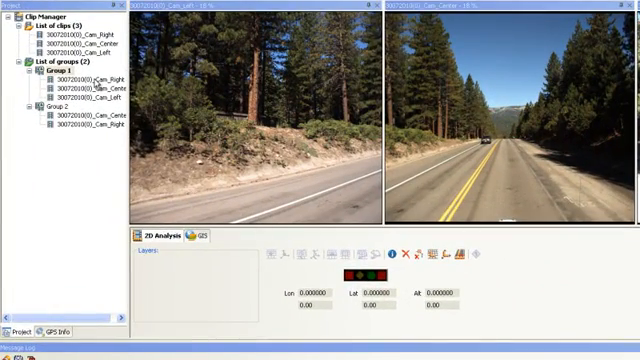
# Open the Video Properties panel for a Group 1 camera clip.
pyautogui.rightClick(76, 78)
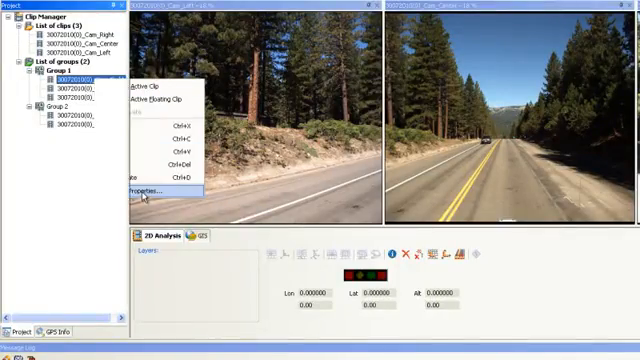
pyautogui.click(146, 190)
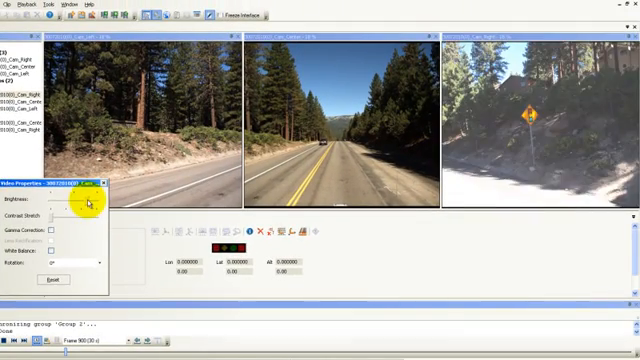